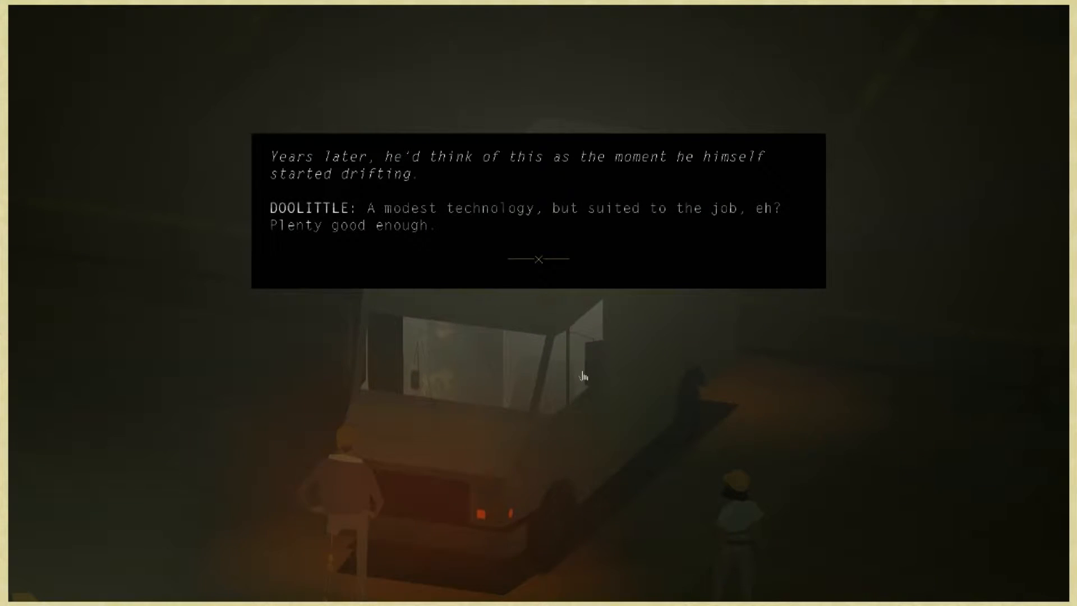
- Advance Doolittle's lines on the modest technology and the dispatch radio exchange
click(538, 259)
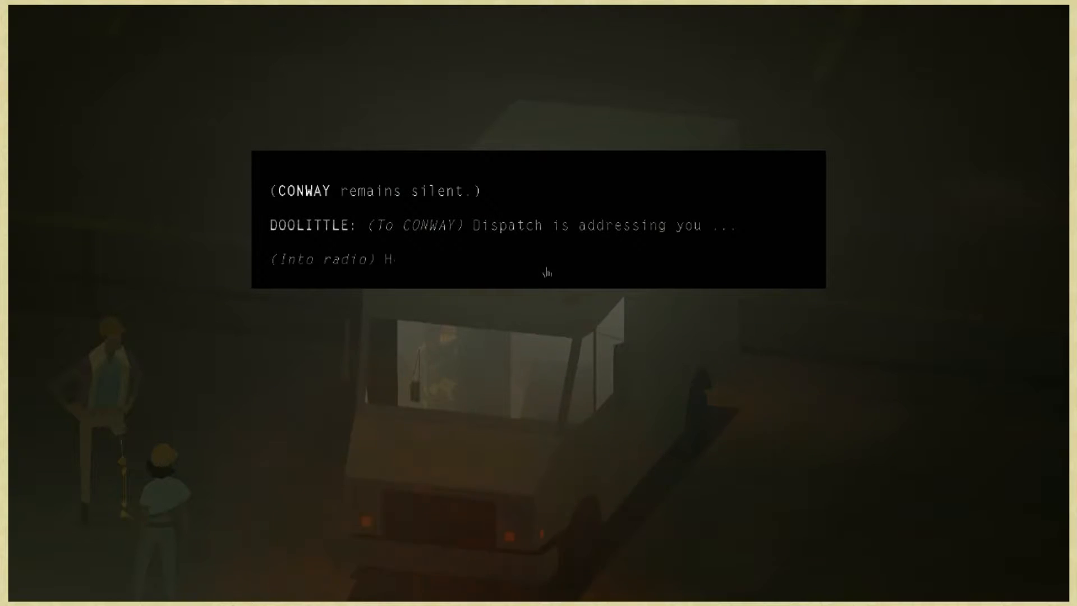
click(545, 272)
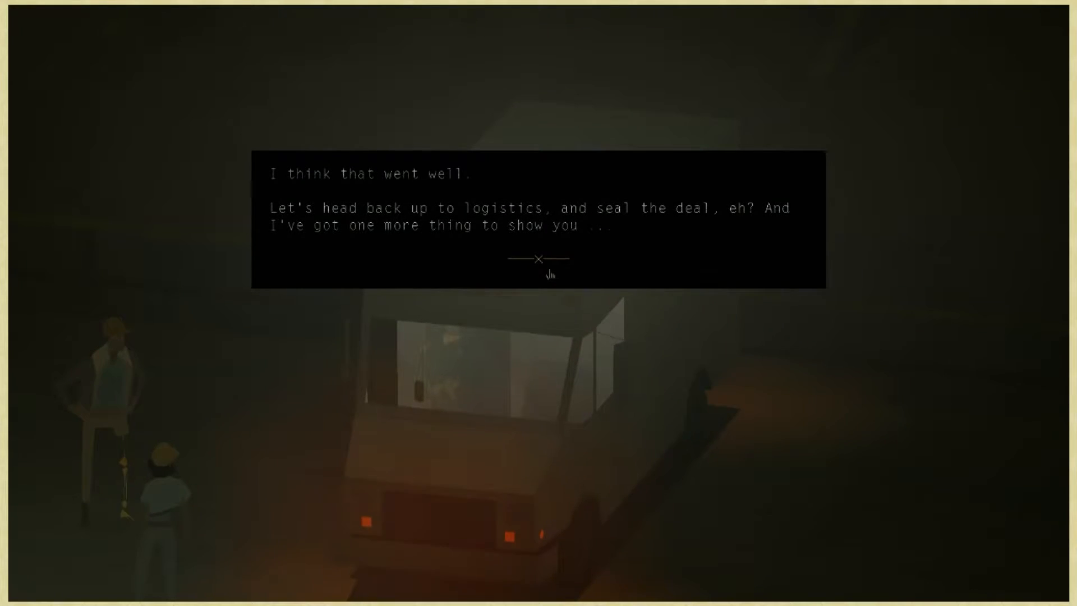
- Close the truck conversation so the group gathers by the golf cart
click(539, 260)
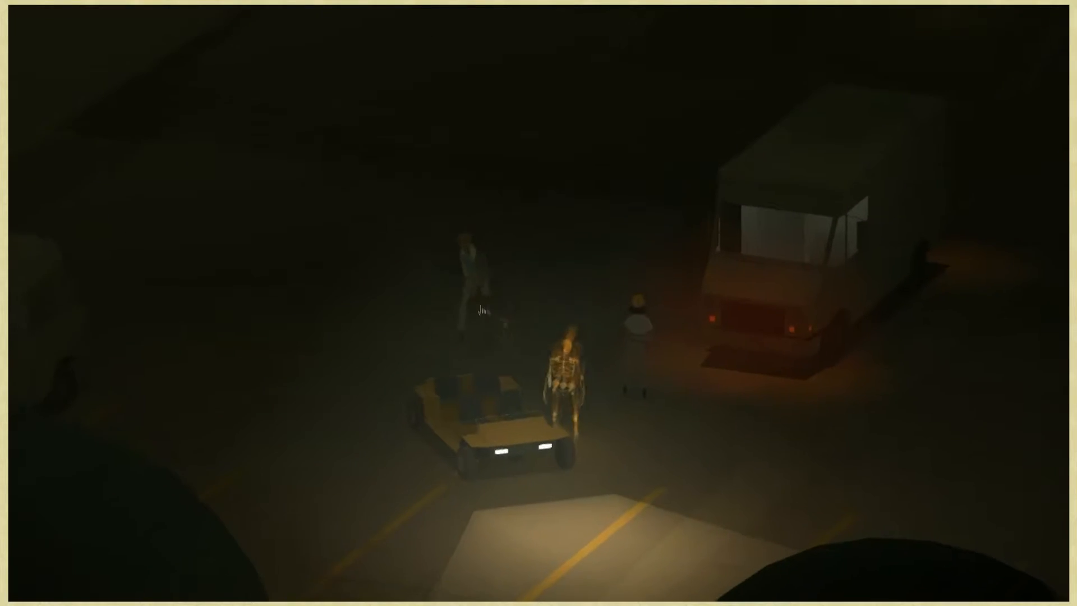
mouse_move(538, 274)
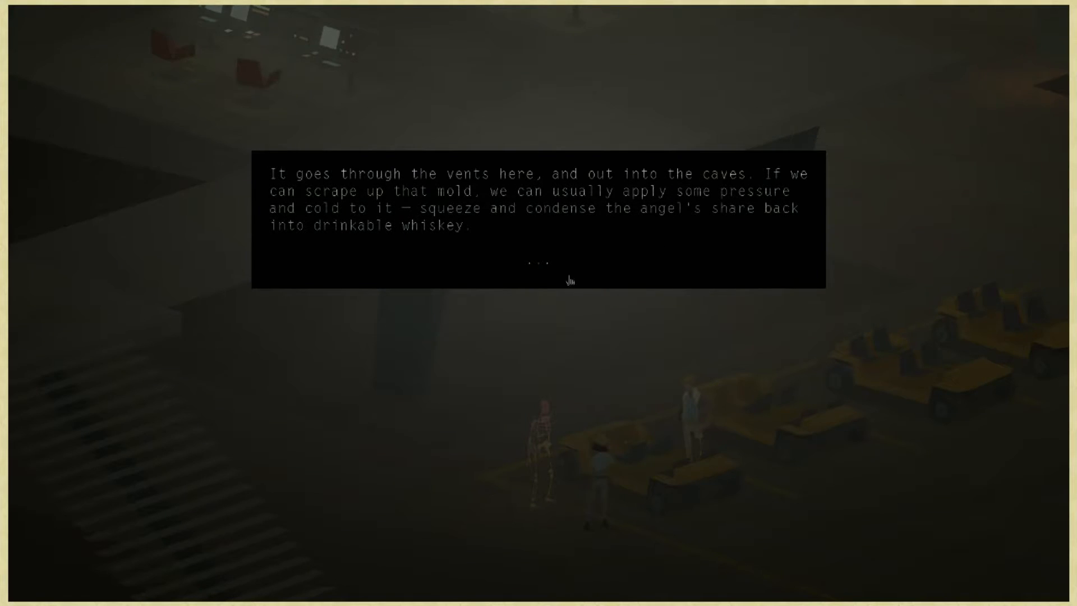
mouse_move(610, 300)
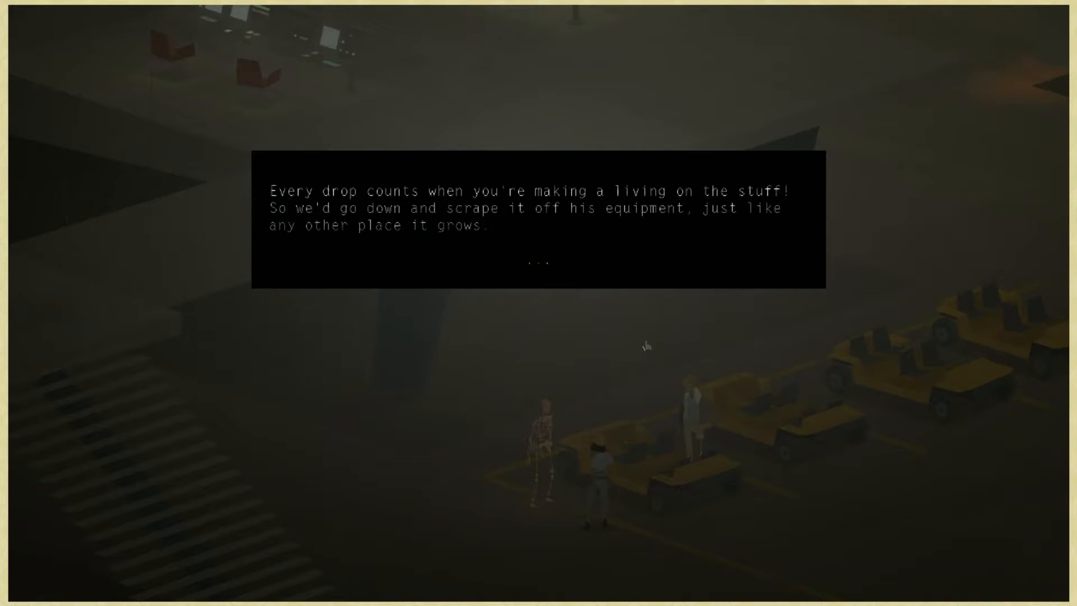
mouse_move(543, 266)
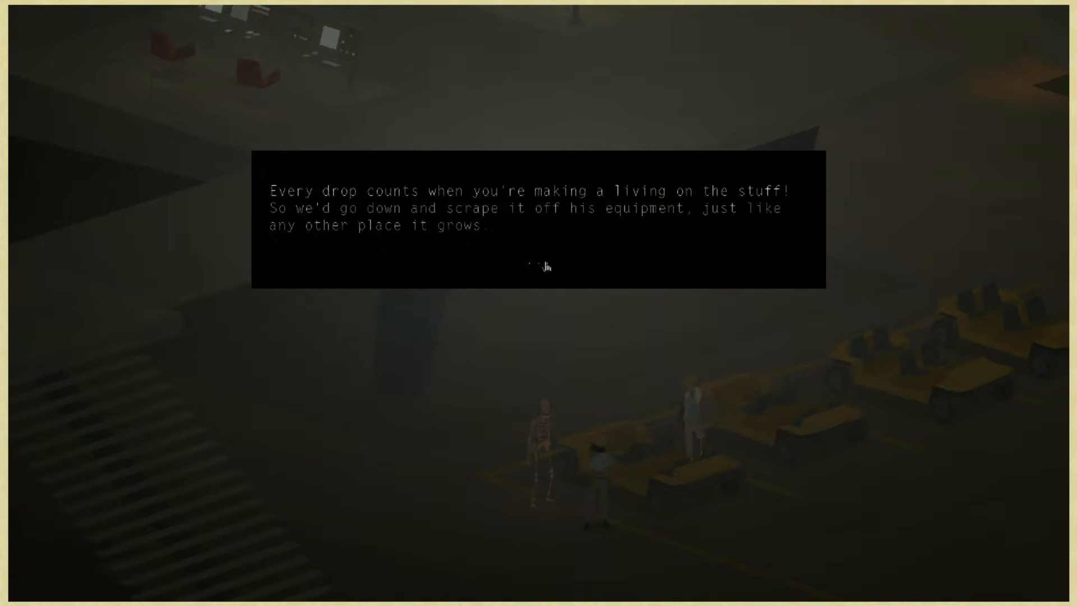
- Continue the explanation of scraping vent mold into drinkable whiskey
click(539, 267)
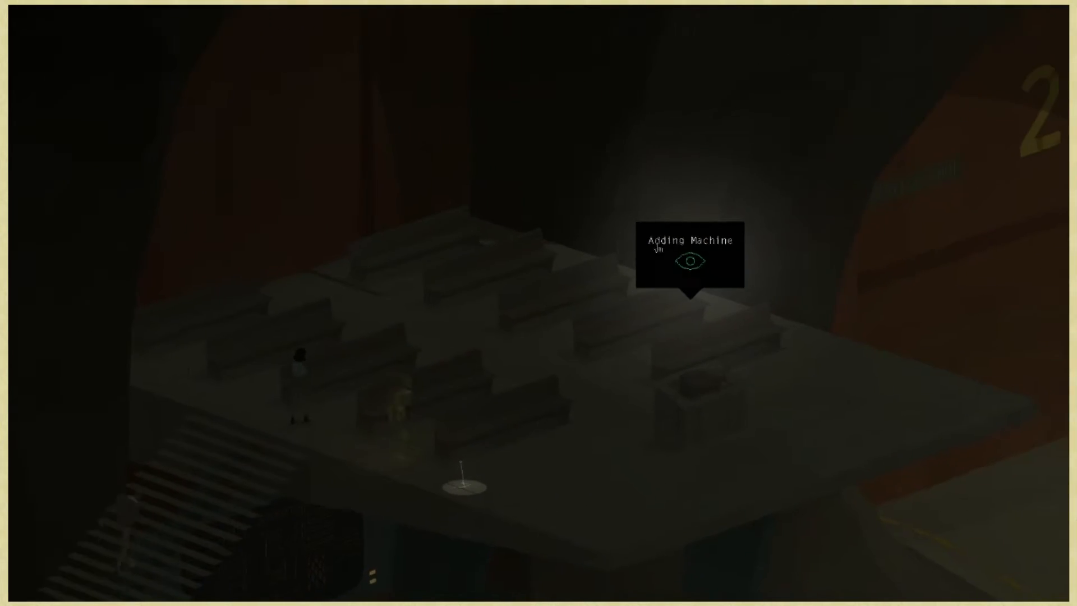
- Examine the Adding Machine and advance Doolittle's daily ritual and shift drink toast
click(689, 261)
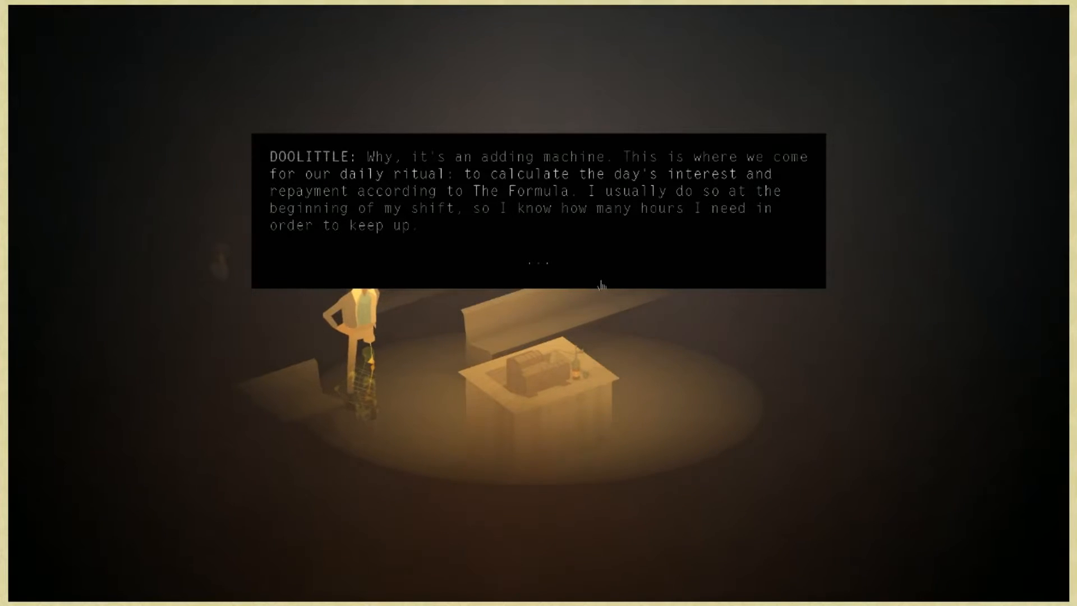
click(601, 284)
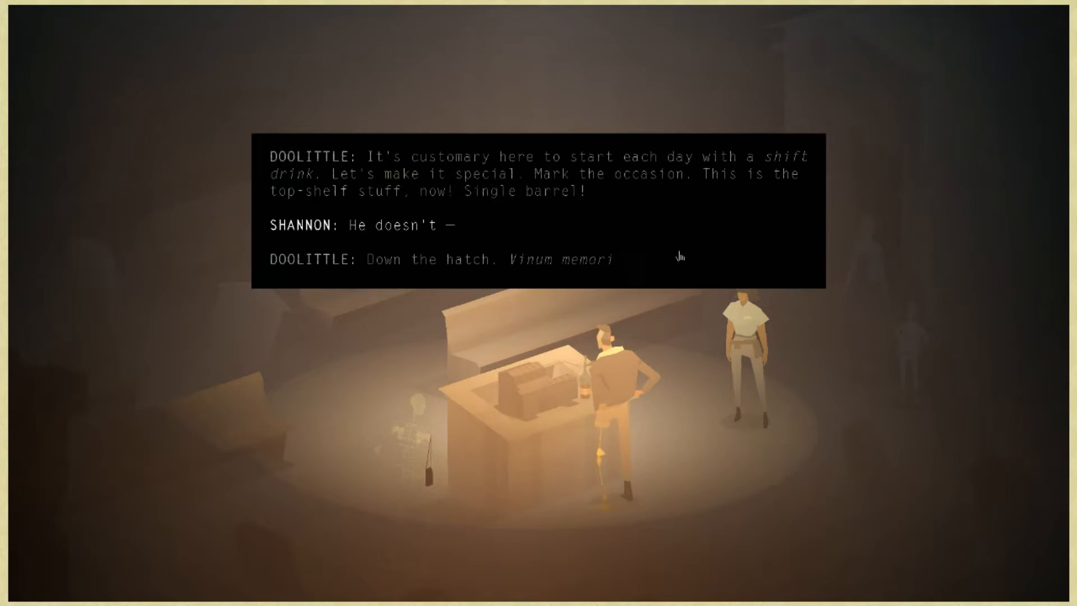
click(679, 257)
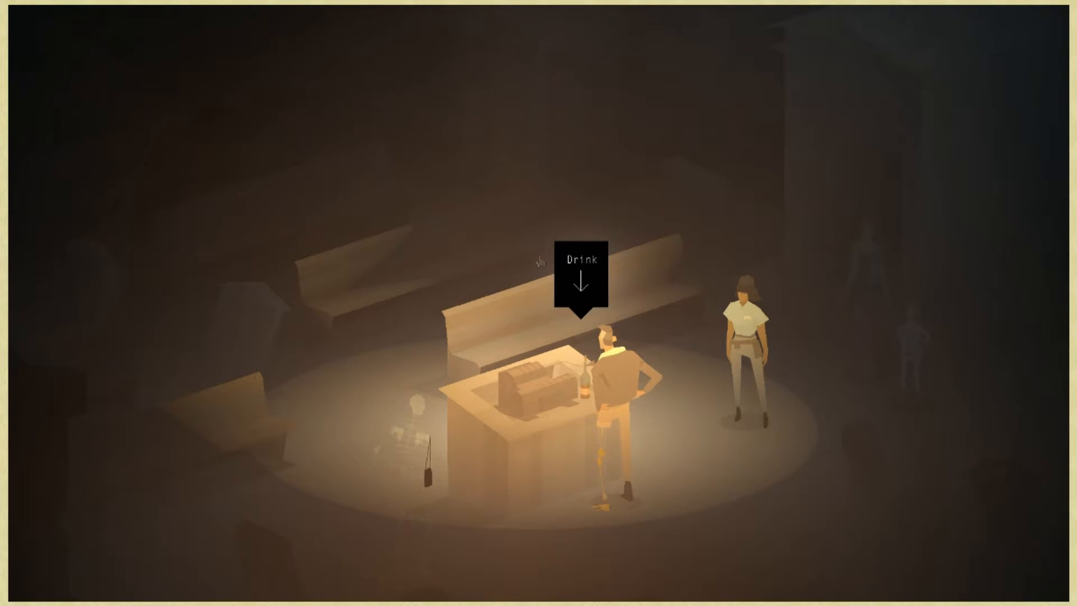
- Choose 'Drink' so the man at the counter downs the shift drink
click(579, 281)
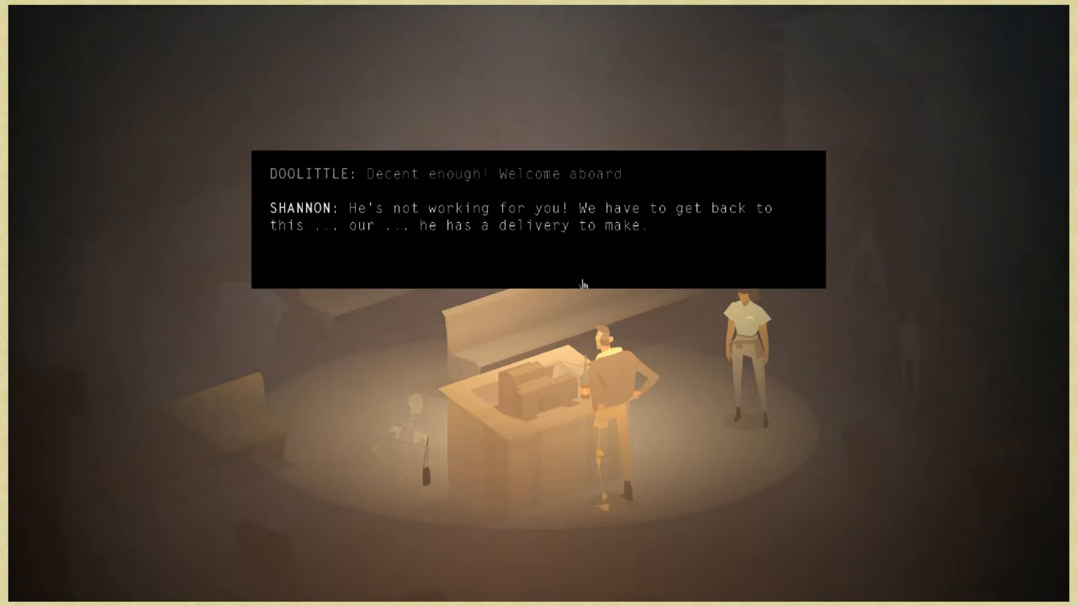
- Advance past Shannon's delivery protest to Doolittle's line about costly drinks and tour
click(583, 283)
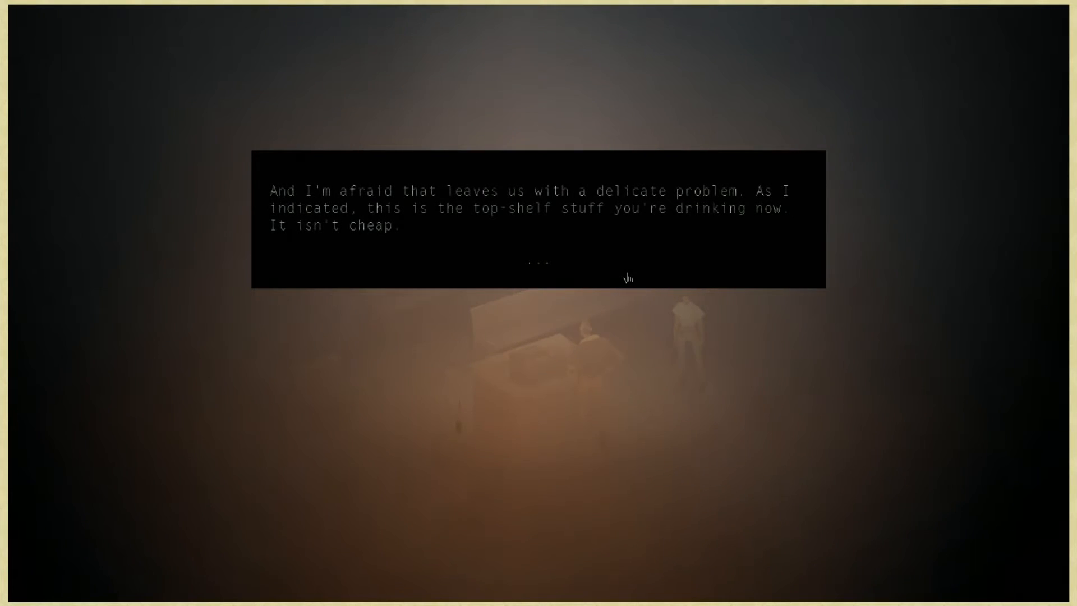
click(626, 279)
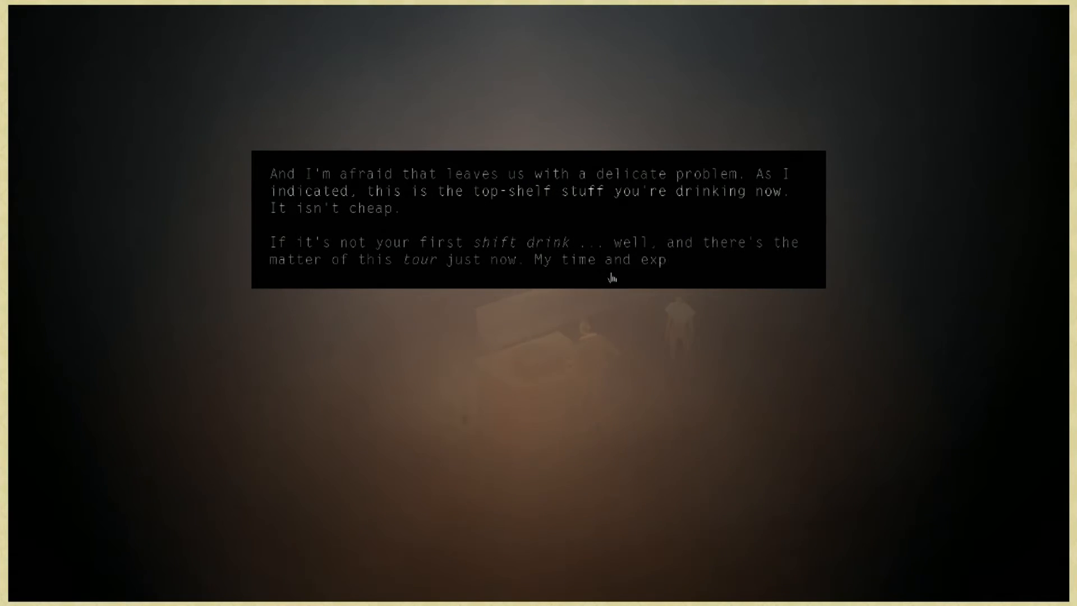
click(609, 278)
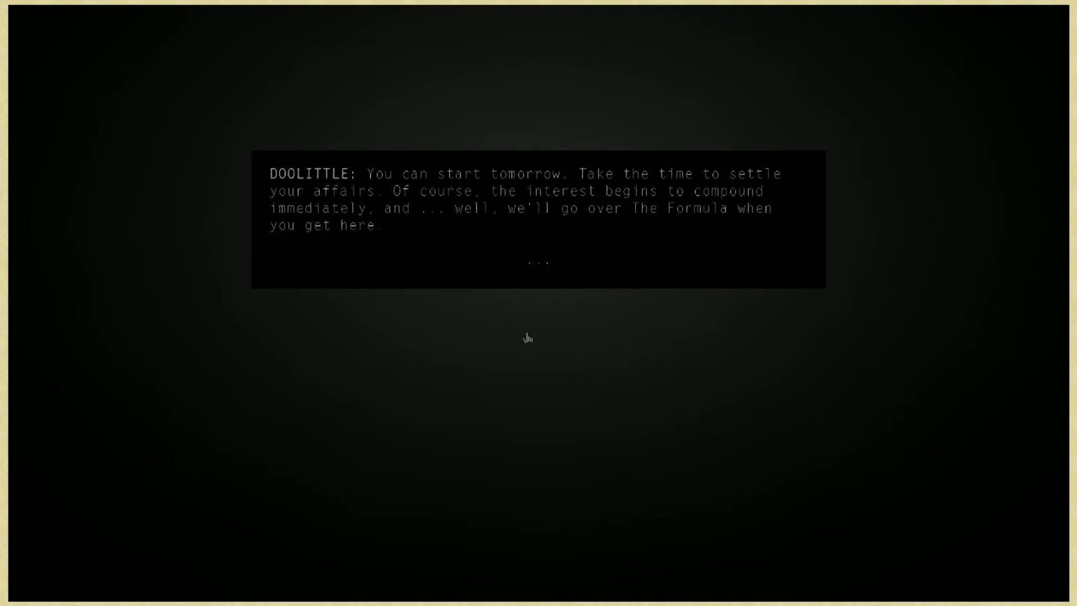
mouse_move(550, 275)
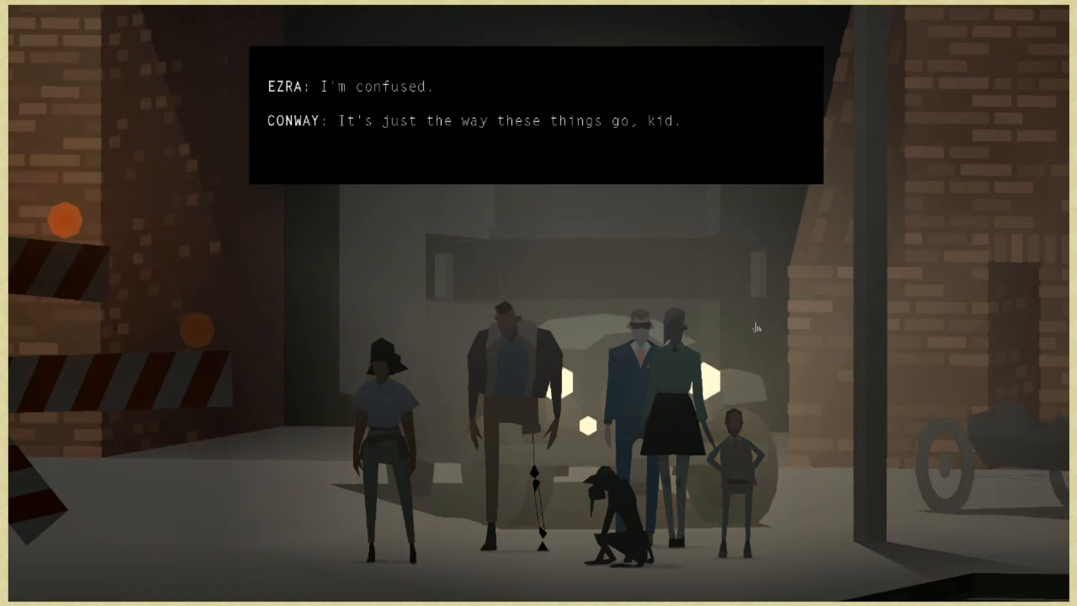
- Advance Ezra and Conway's warehouse exchange until the main menu appears
click(755, 327)
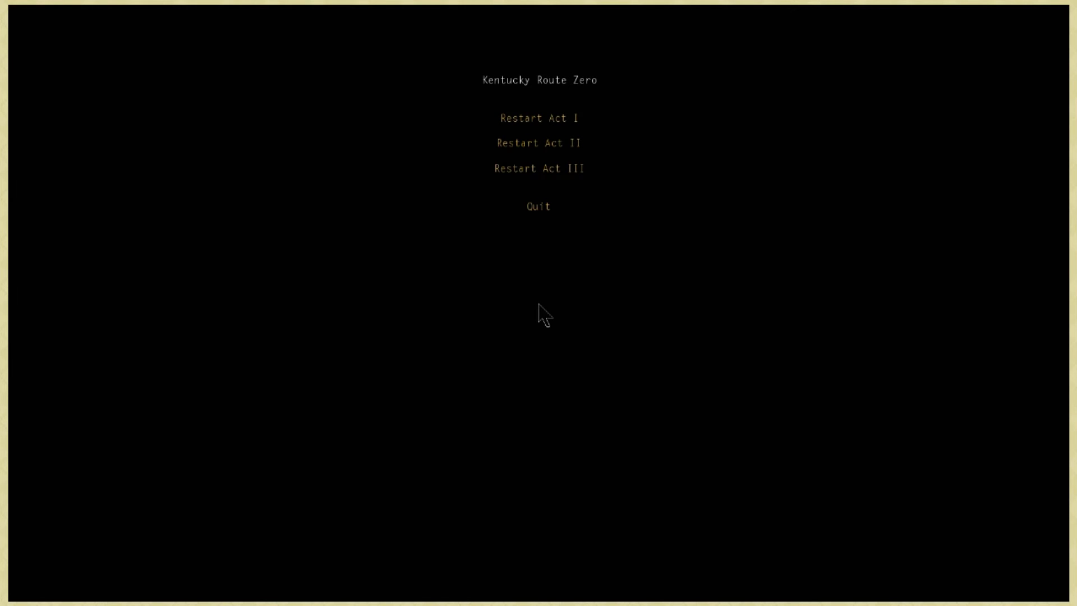
mouse_move(570, 215)
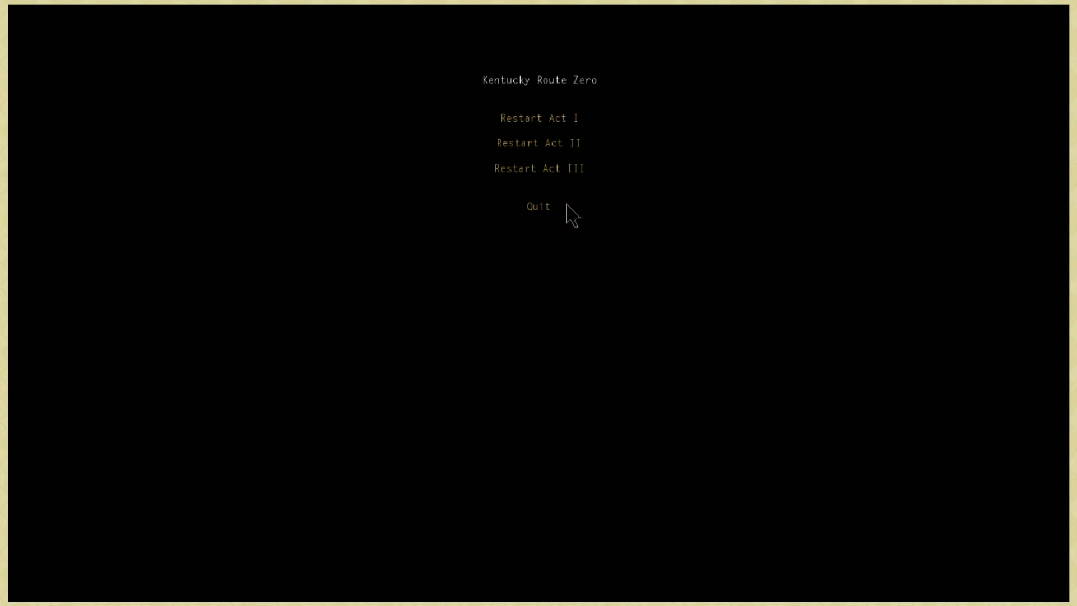
mouse_move(581, 200)
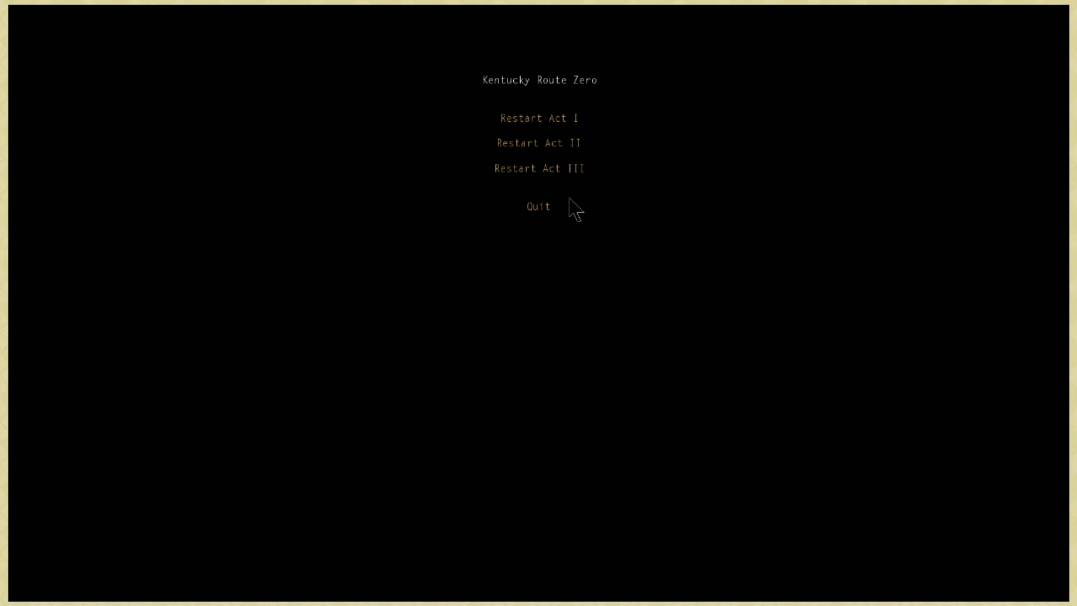
mouse_move(580, 187)
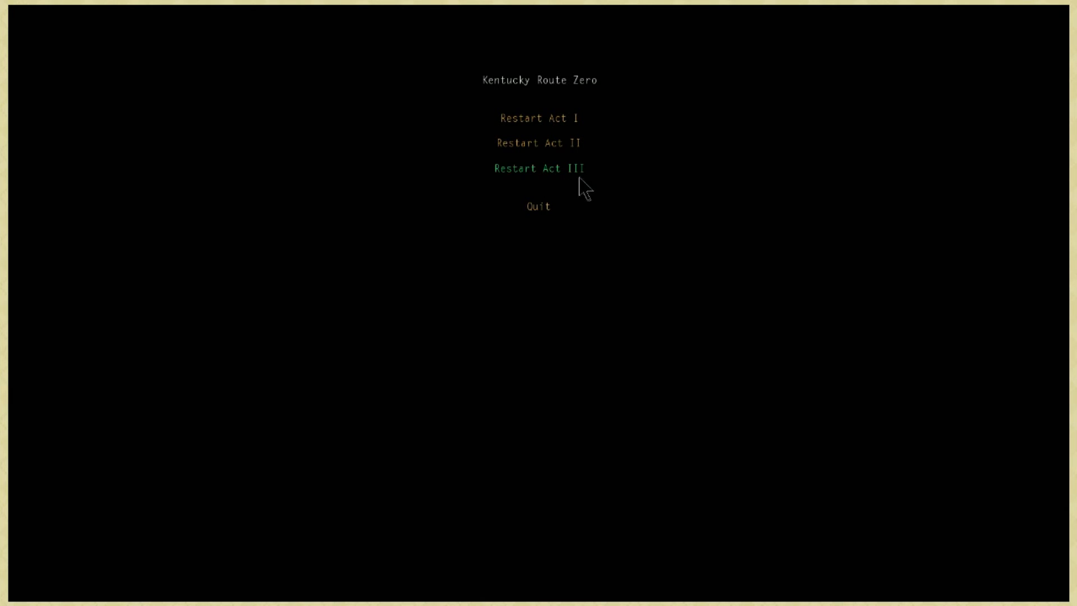
mouse_move(591, 280)
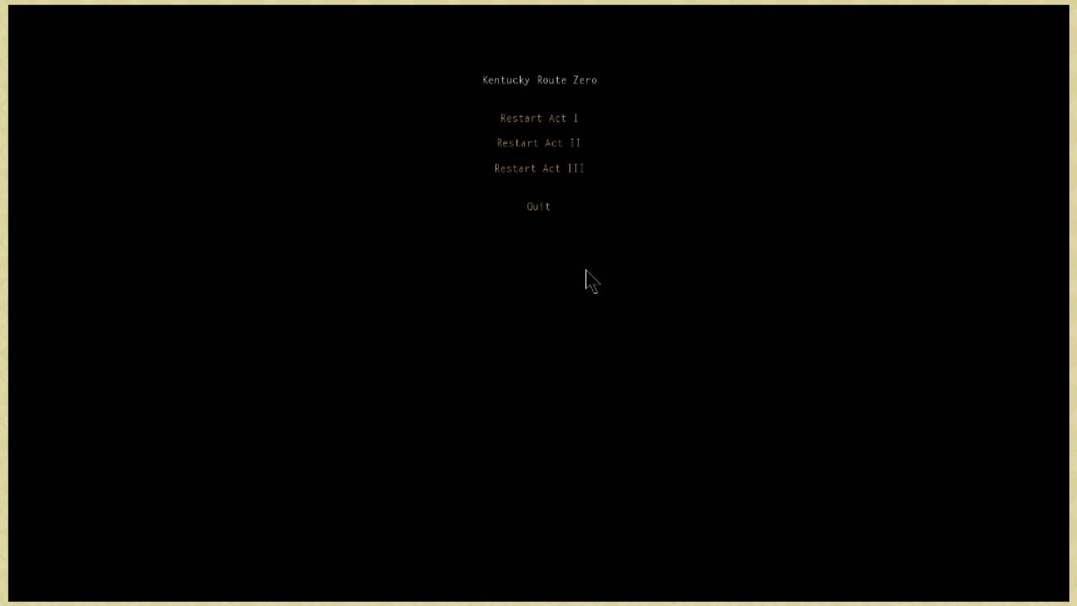
mouse_move(539, 206)
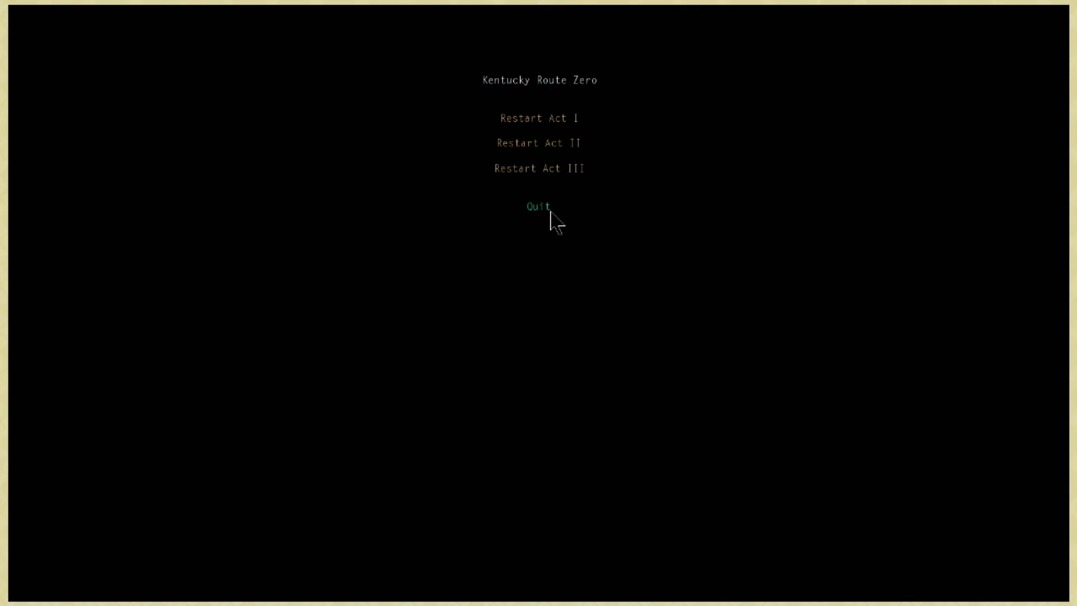
mouse_move(743, 471)
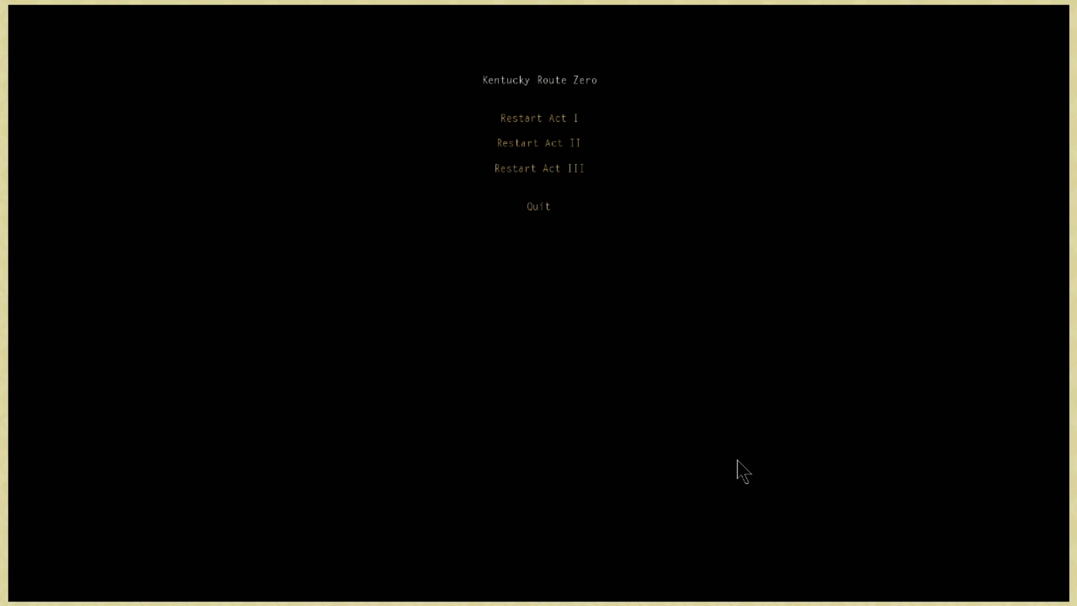